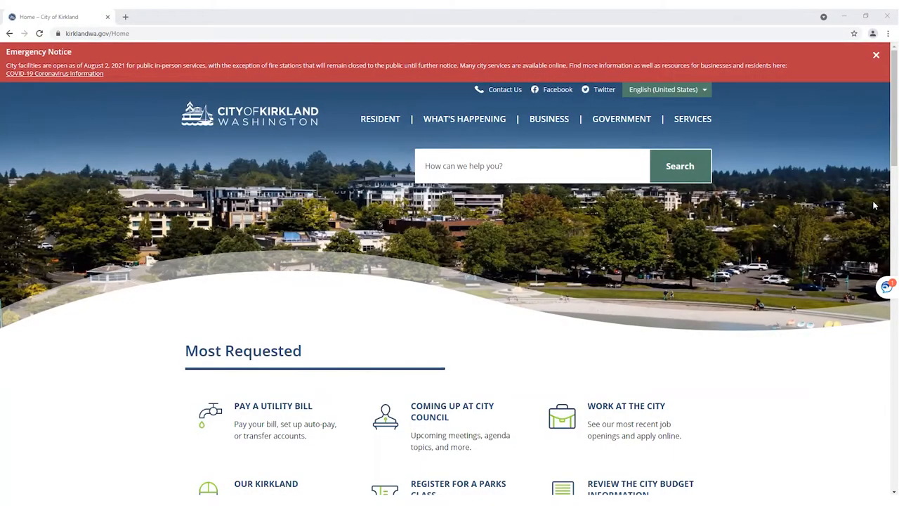
Type 'virtual app' into the Kirkland site search to show suggestions
click(533, 166)
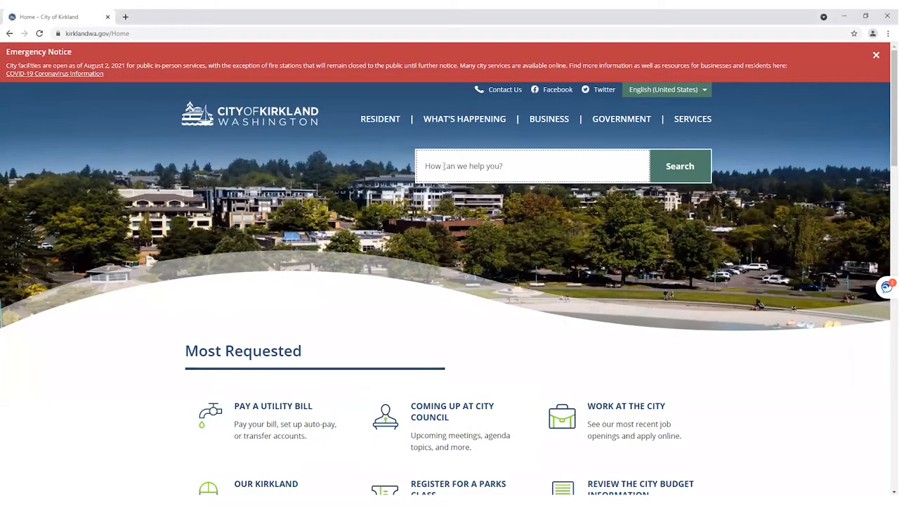
text(virt)
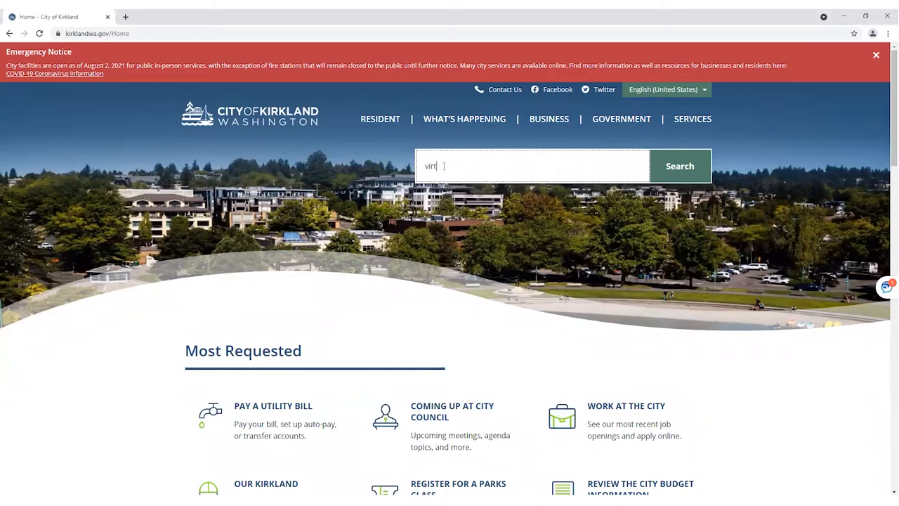
text(ual appoi)
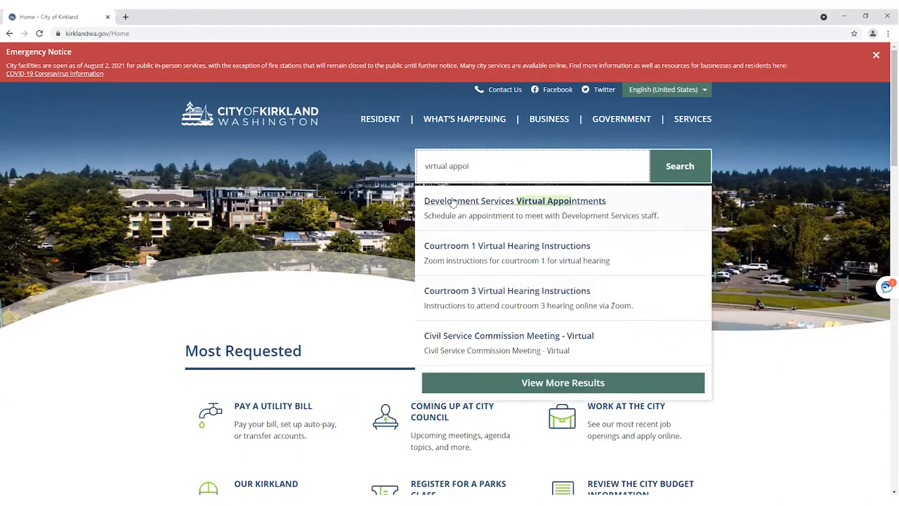
Open the Development Services Virtual Appointments suggestion and scroll to the scheduling link
click(515, 201)
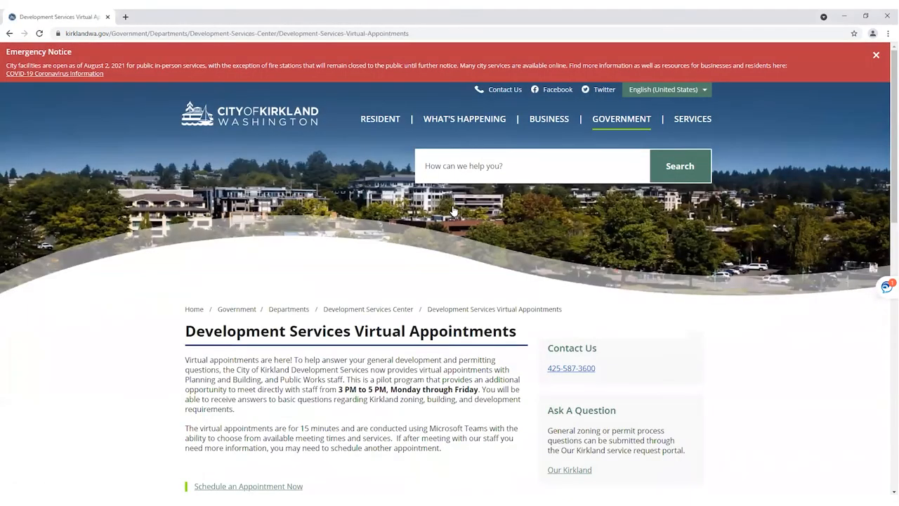
scroll(down, 3)
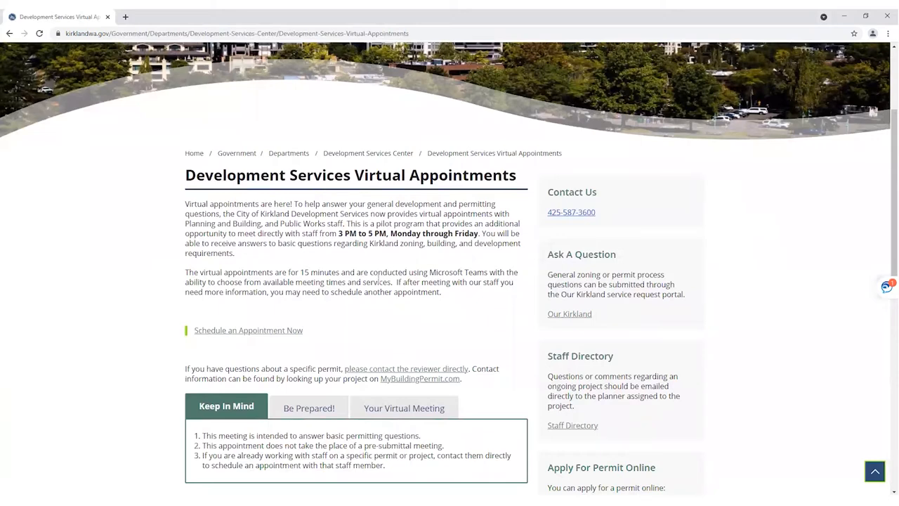
mouse_move(340, 306)
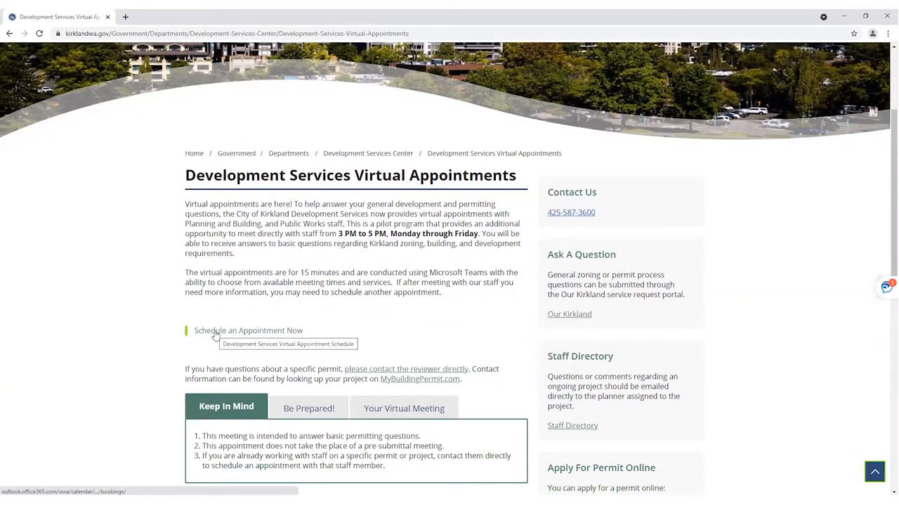
Open Schedule an Appointment Now and pick the August 19, 4:40 pm slot
click(248, 331)
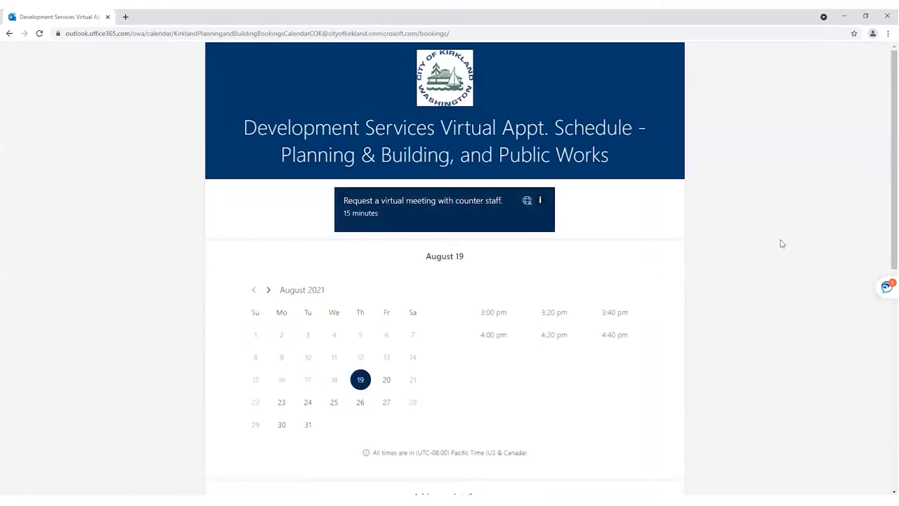
mouse_move(614, 334)
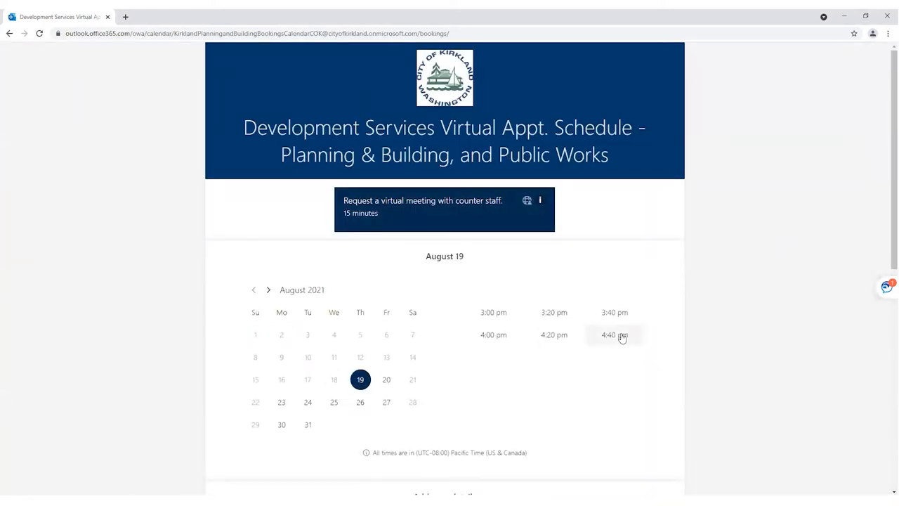
click(615, 334)
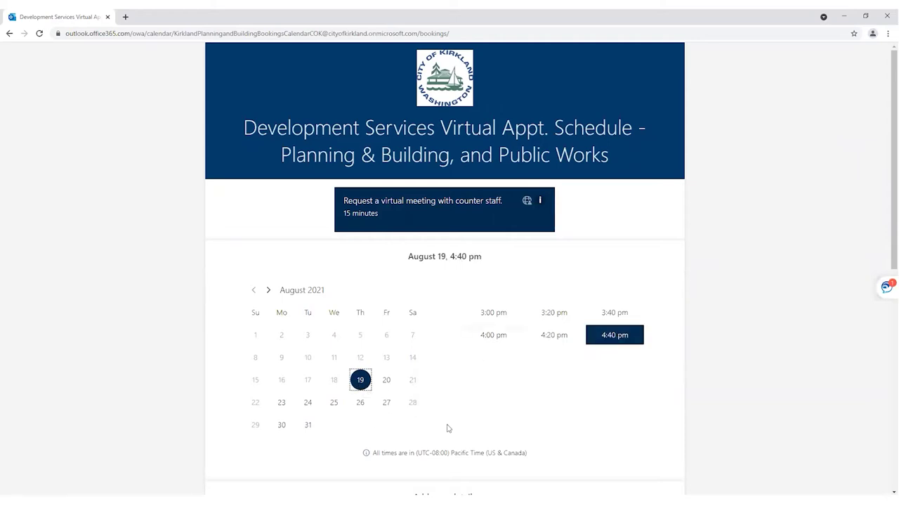
scroll(down, 3)
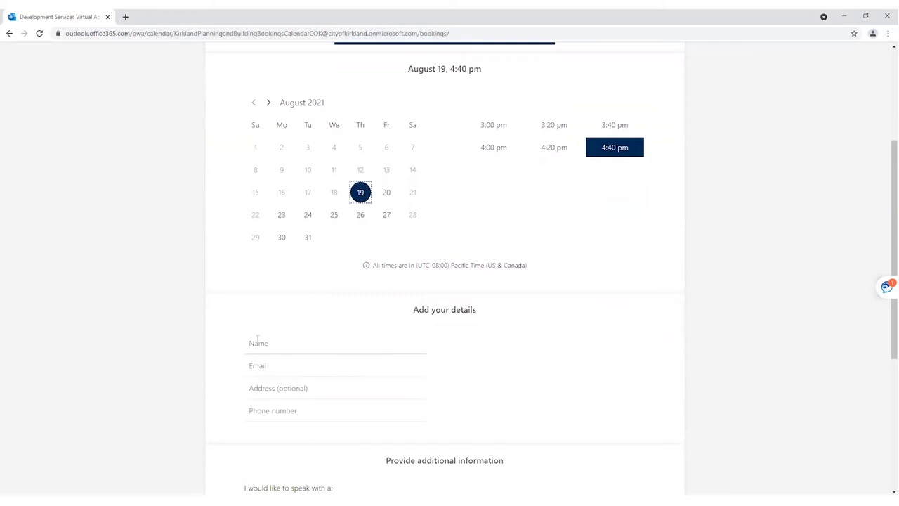
text(Prins Cowin)
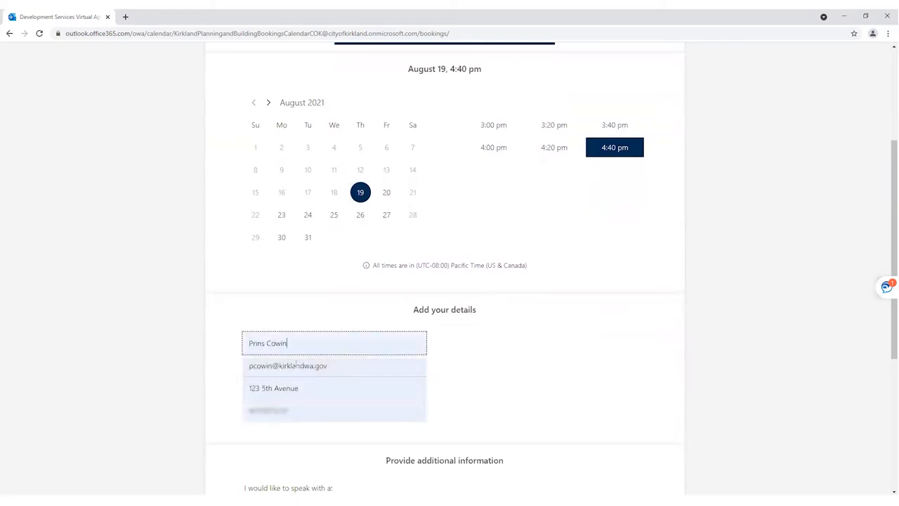
scroll(down, 3)
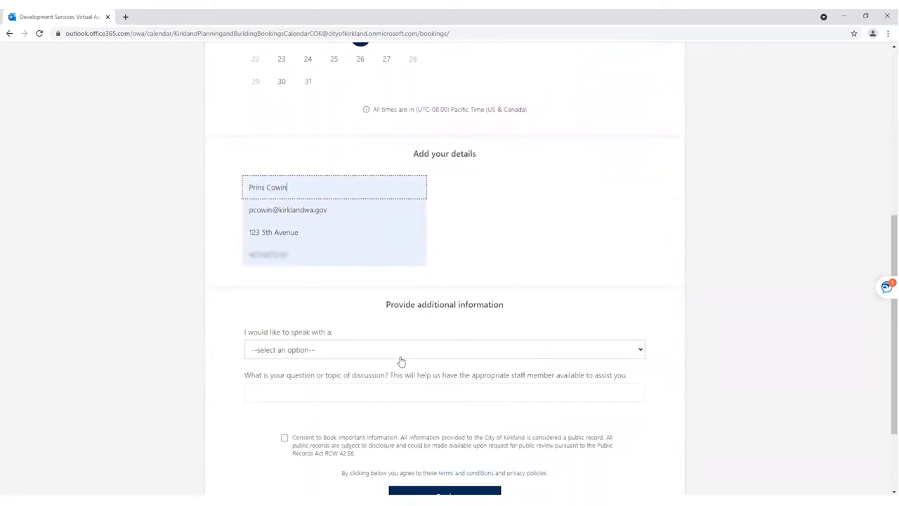
scroll(down, 3)
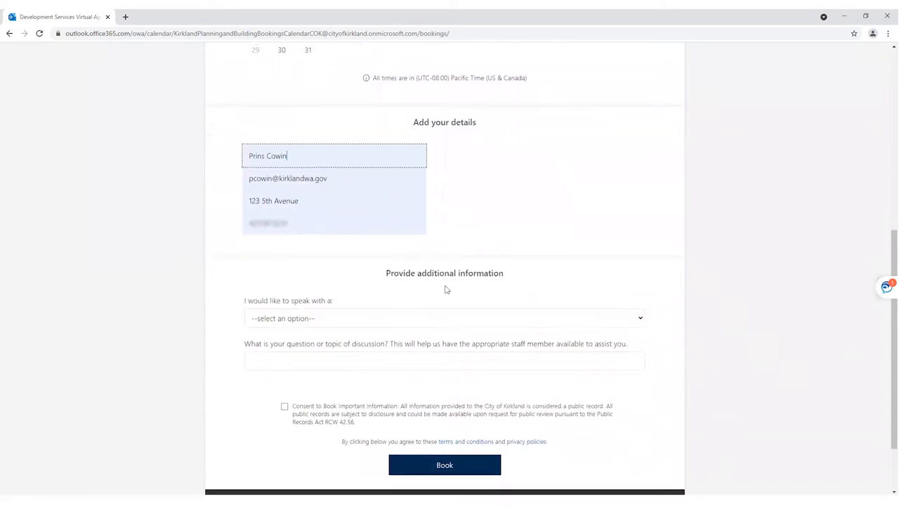
mouse_move(325, 317)
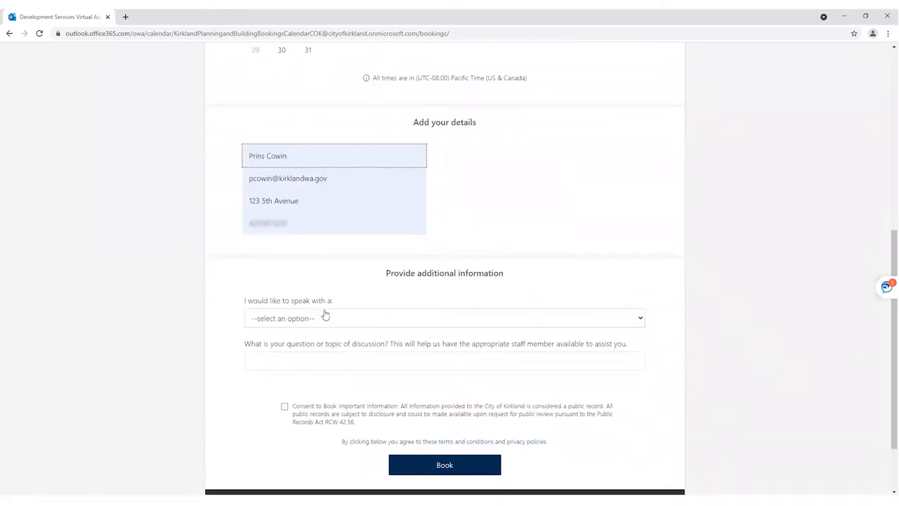
Select 'Planner (15 minutes)' as the staff member to speak with
click(444, 318)
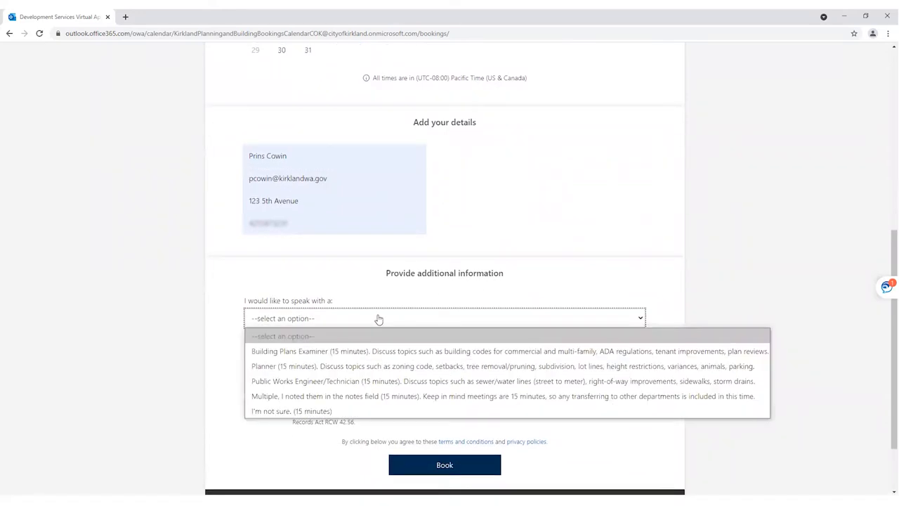
mouse_move(326, 351)
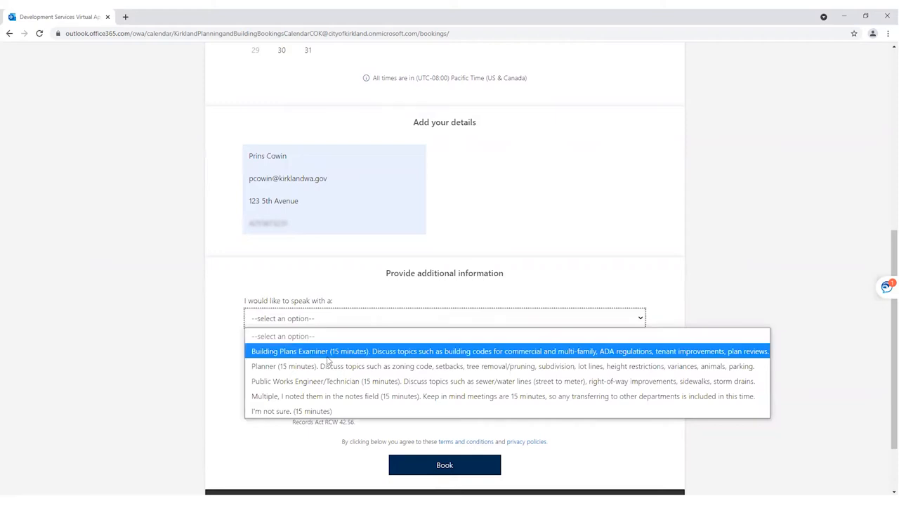
mouse_move(327, 381)
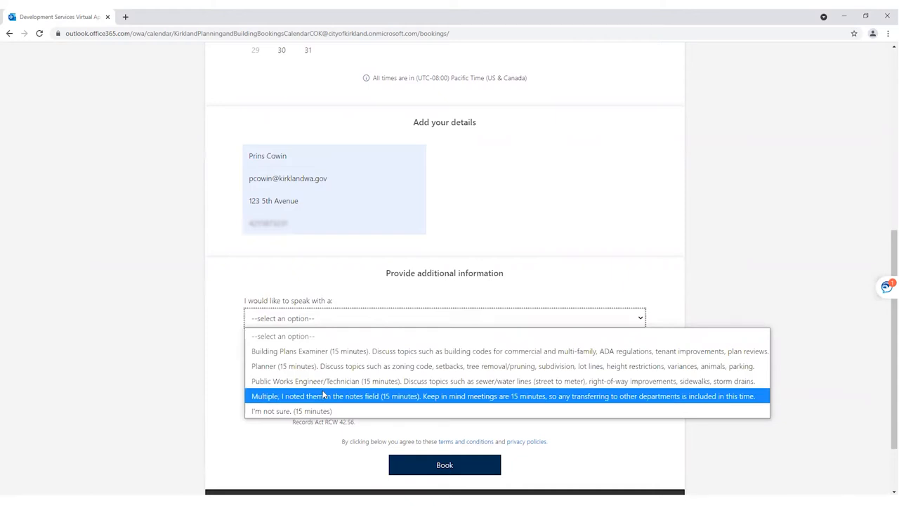
mouse_move(315, 411)
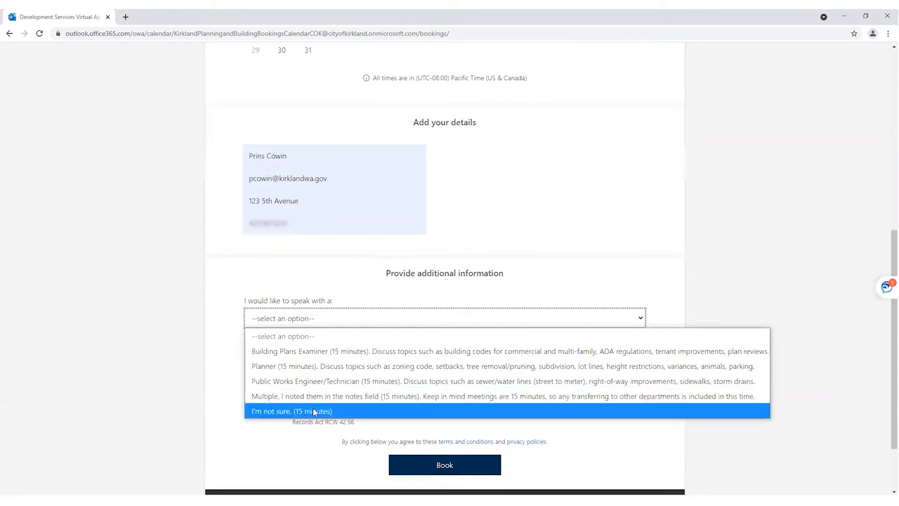
mouse_move(316, 380)
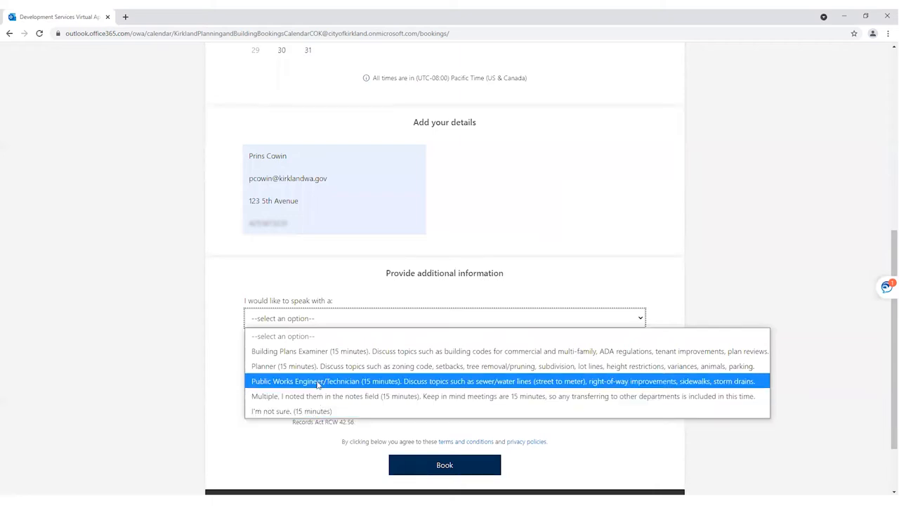
click(445, 366)
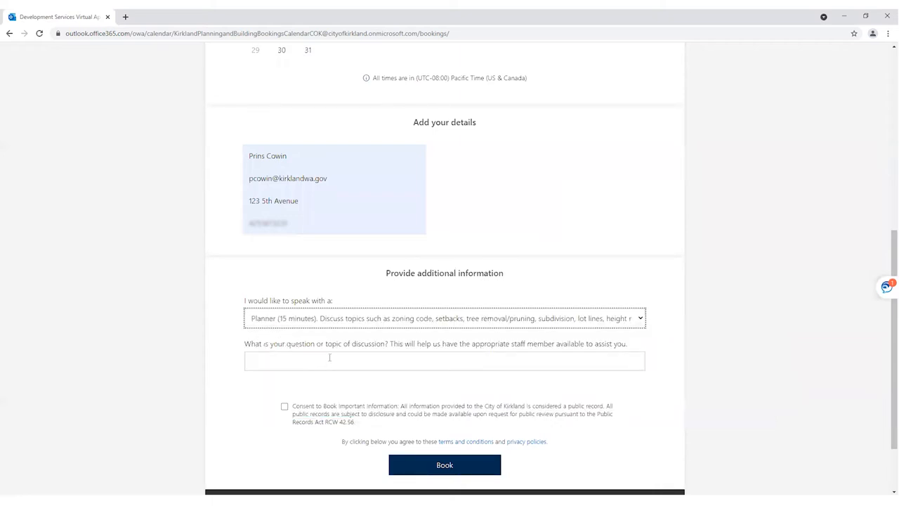
Enter 'Trees' as the topic, tick Consent to Book, and submit the booking
click(444, 361)
text(Trees)
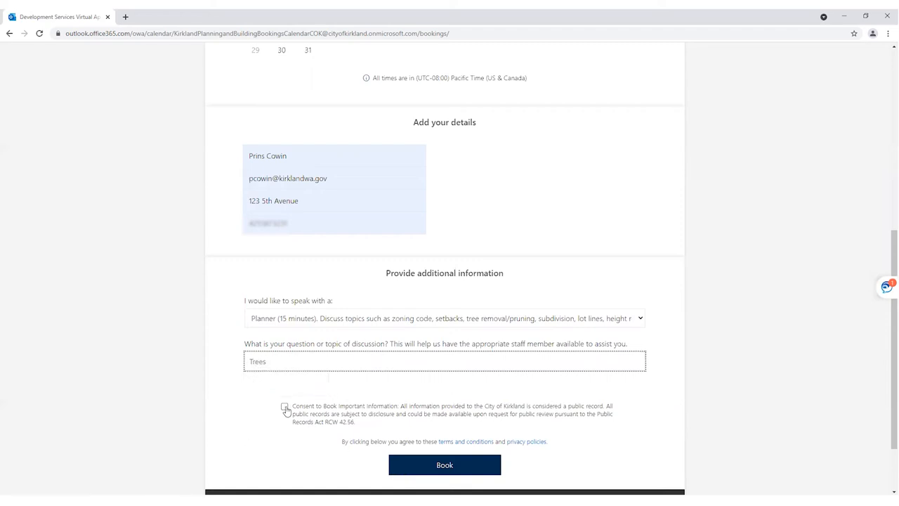
click(286, 409)
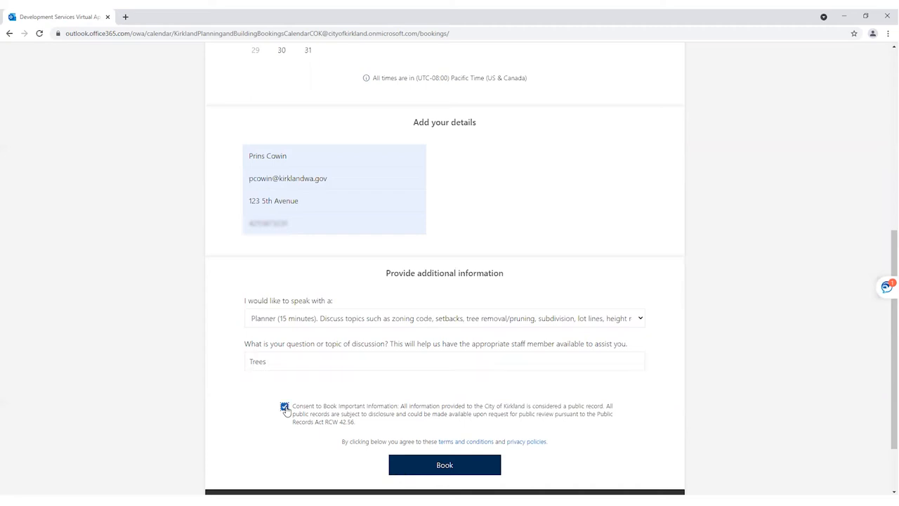
click(284, 407)
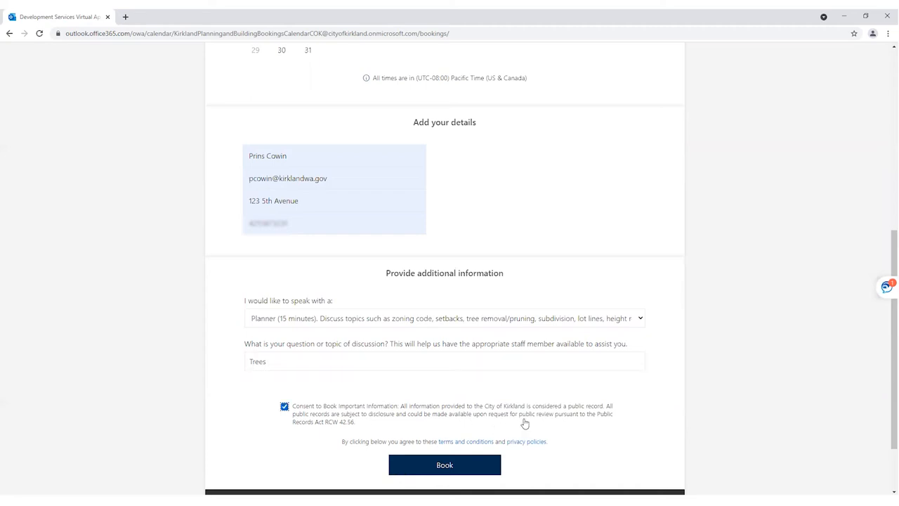
click(444, 464)
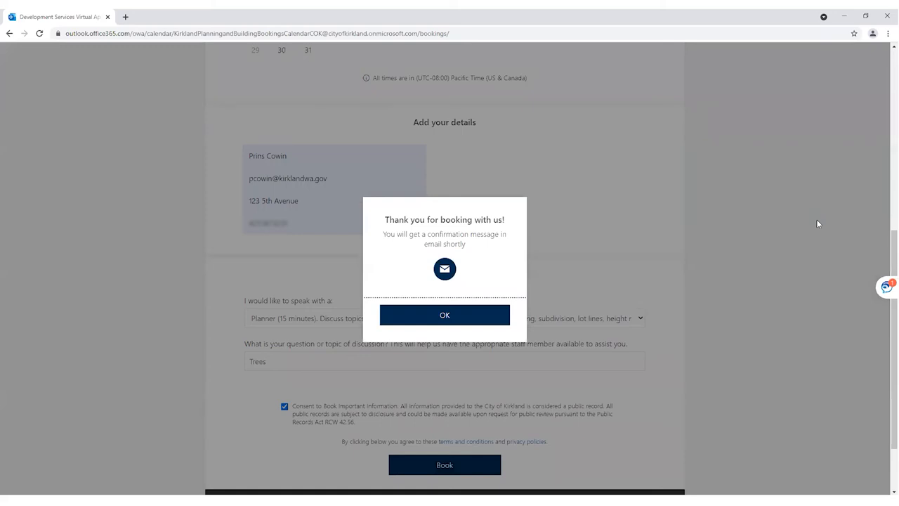
mouse_move(744, 240)
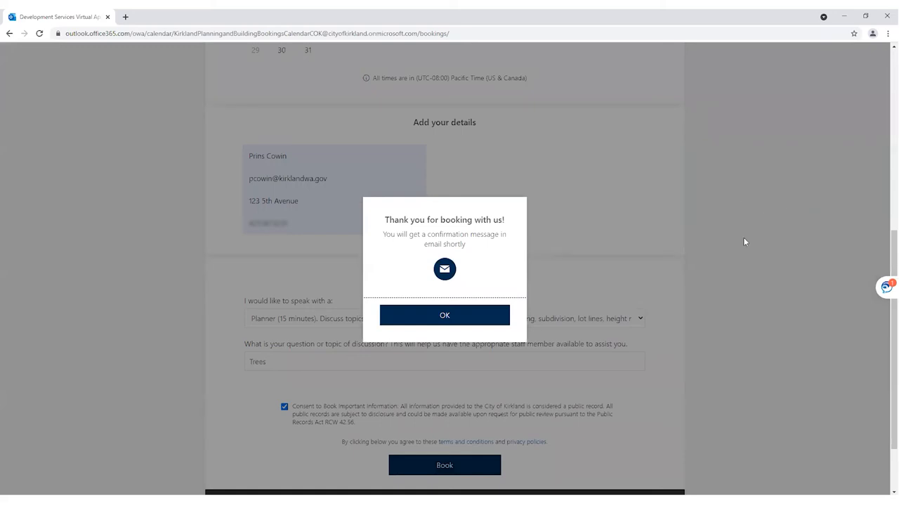
mouse_move(771, 232)
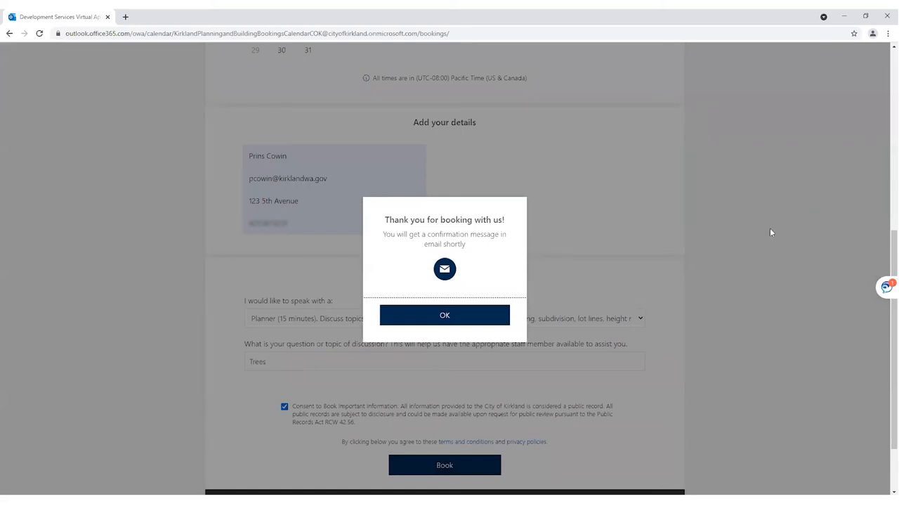
mouse_move(615, 270)
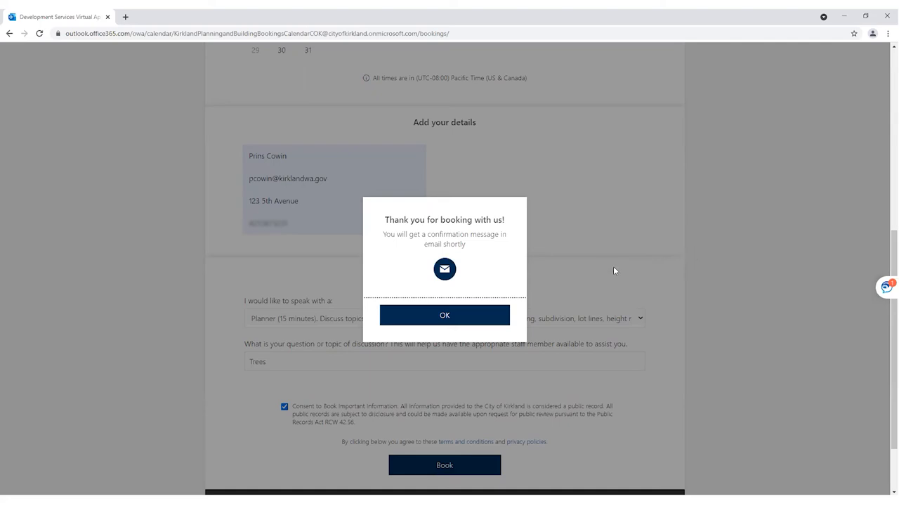
mouse_move(444, 315)
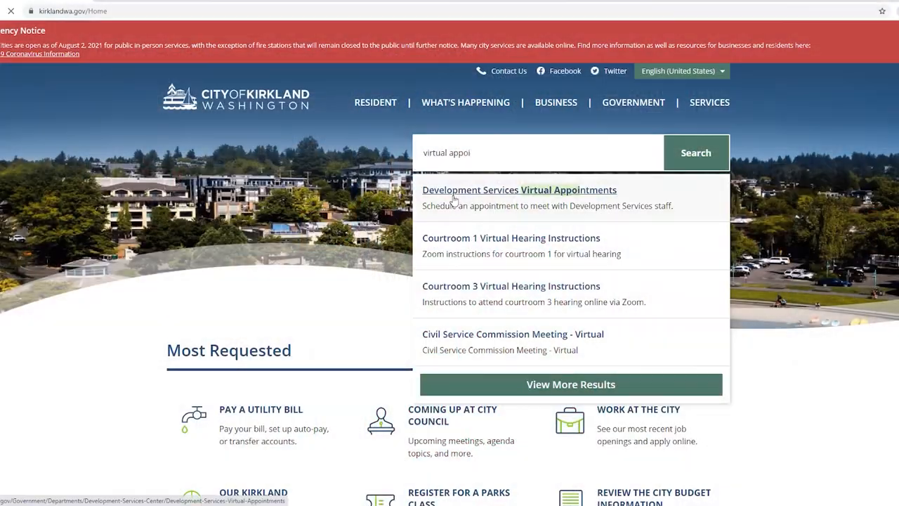
After the thank-you confirmation, reopen the Development Services Virtual Appointments page from site search
click(519, 190)
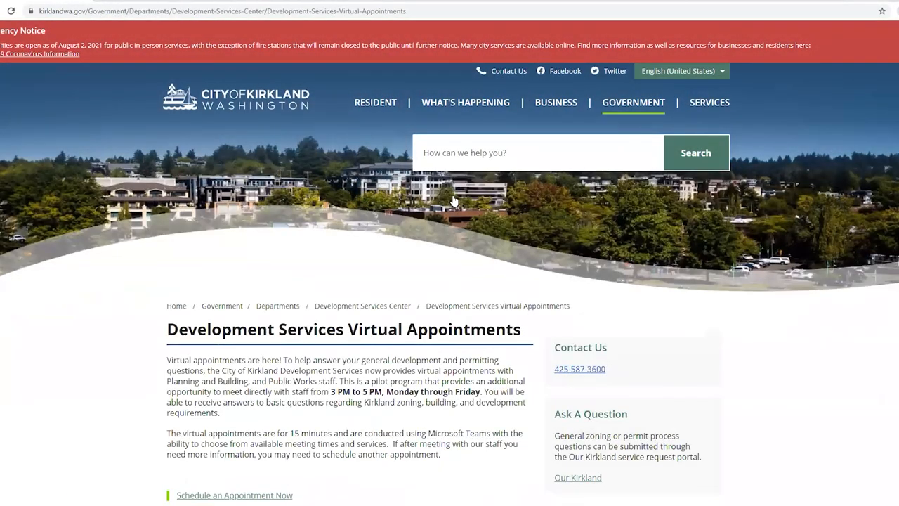